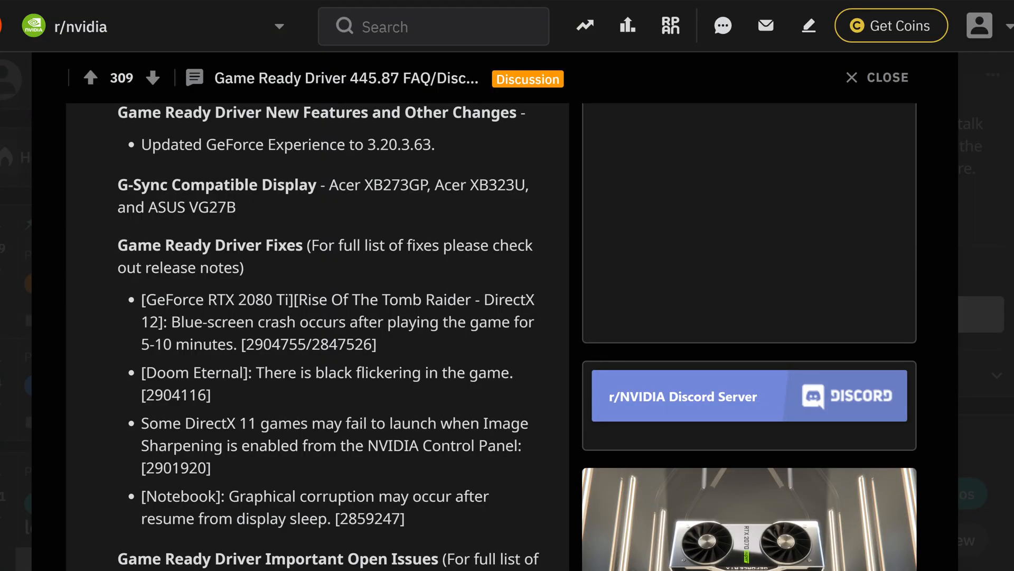
{"action": "mouse_move", "coordinate": [558, 258]}
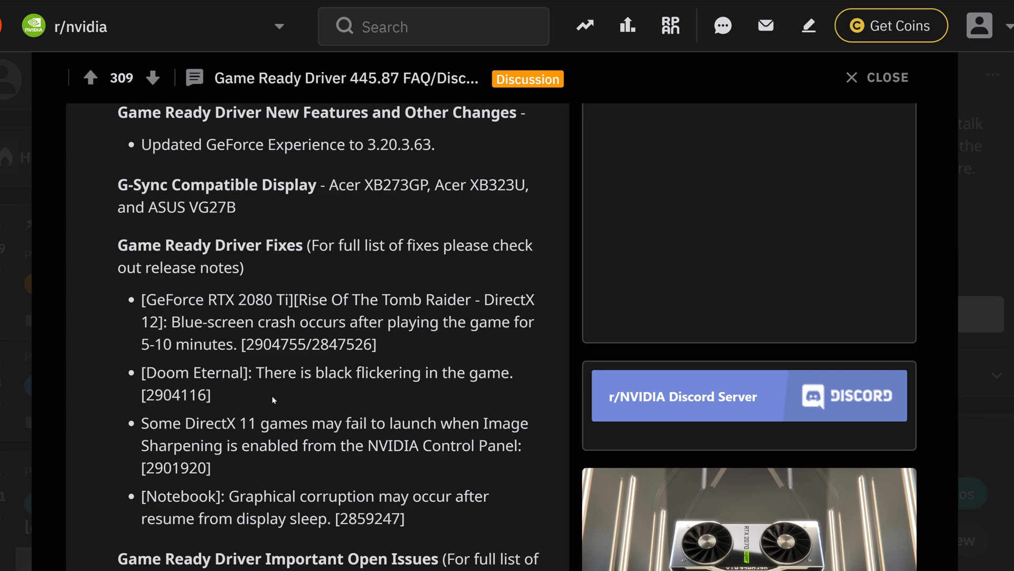
{"action": "mouse_move", "coordinate": [329, 416]}
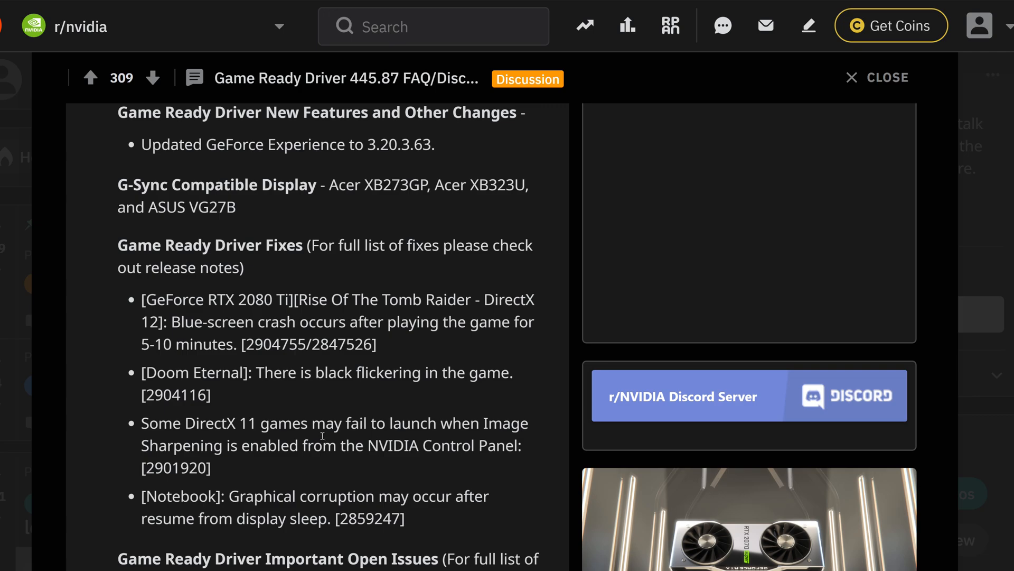
{"action": "mouse_move", "coordinate": [292, 471]}
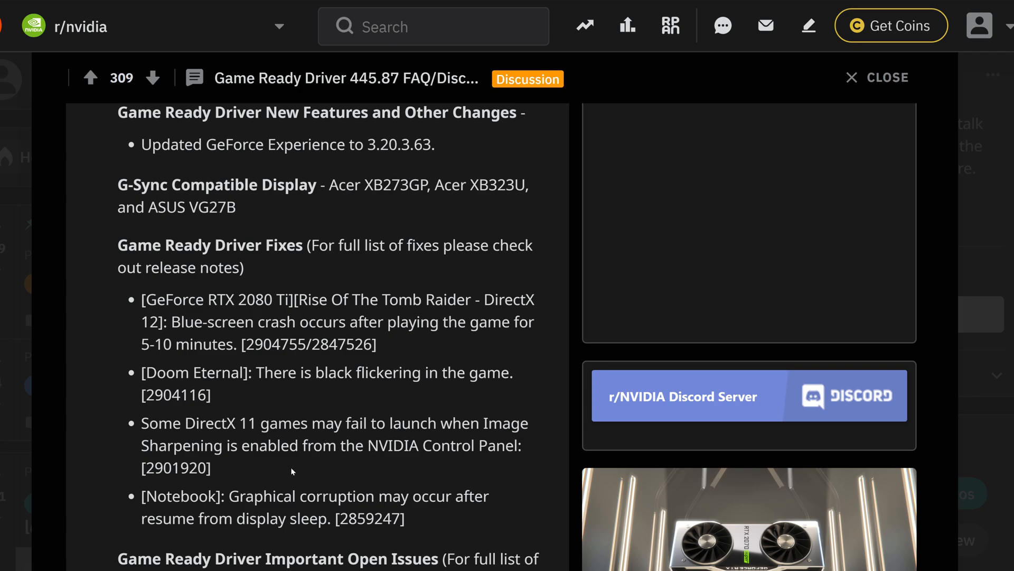
{"action": "mouse_move", "coordinate": [314, 433]}
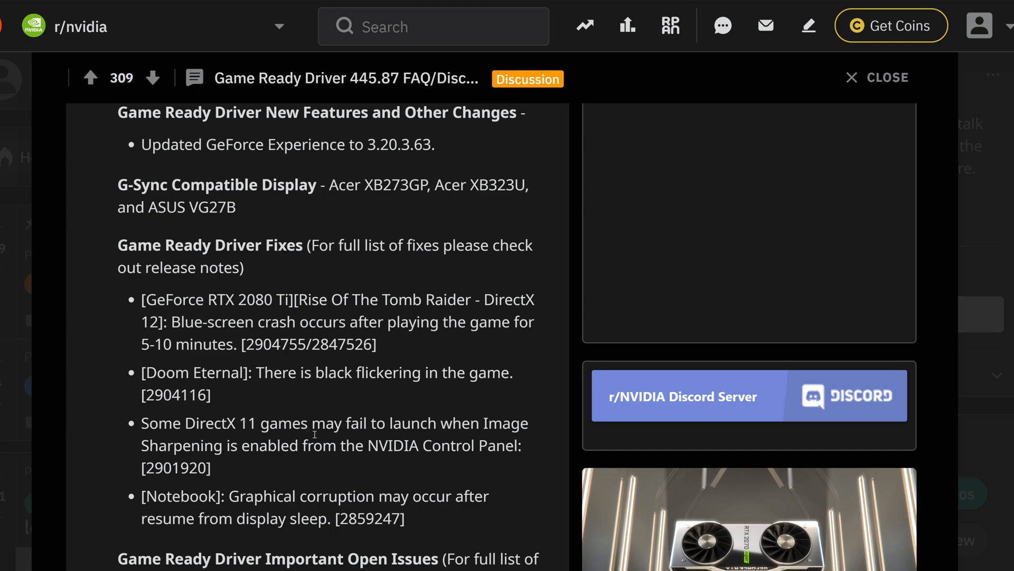
{"action": "mouse_move", "coordinate": [442, 462]}
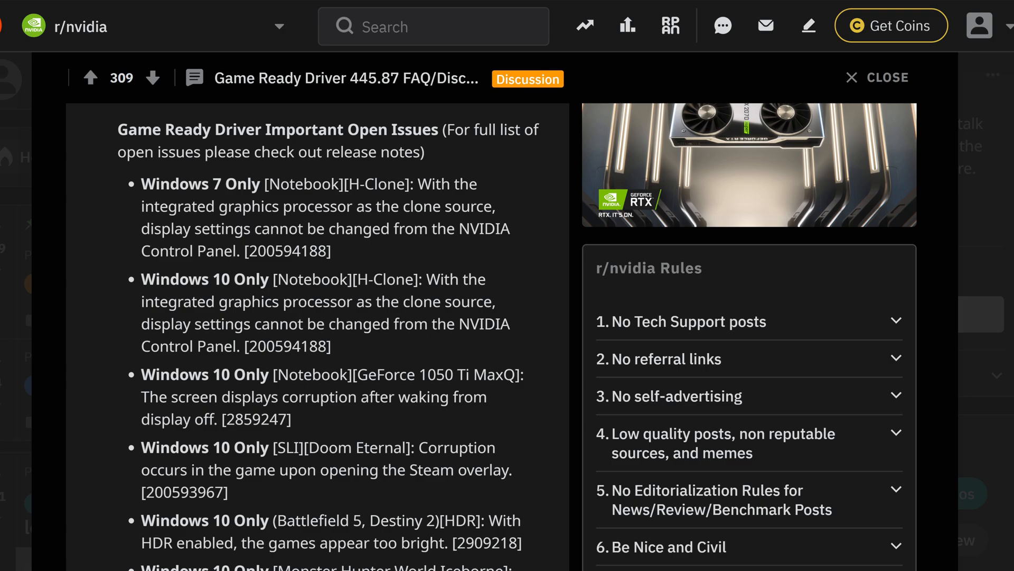
{"action": "scroll", "scroll_direction": "down", "scroll_amount": 3}
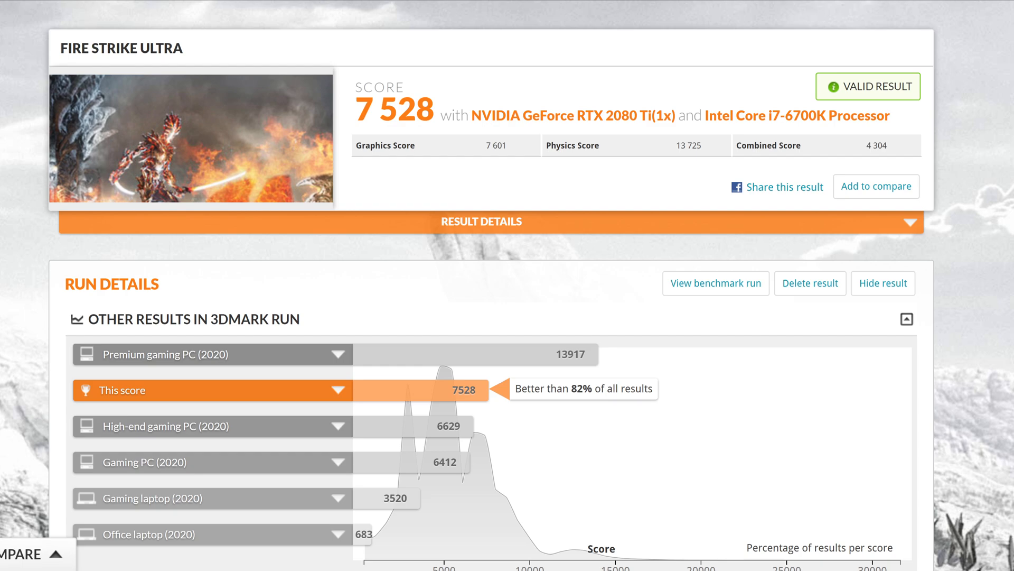
{"action": "mouse_move", "coordinate": [1009, 56]}
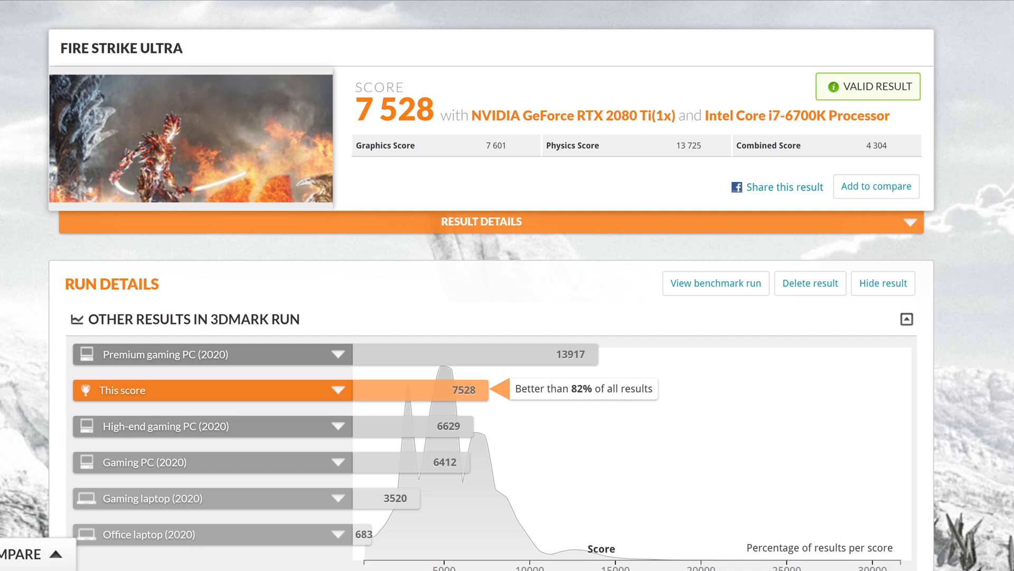
{"action": "mouse_move", "coordinate": [603, 76]}
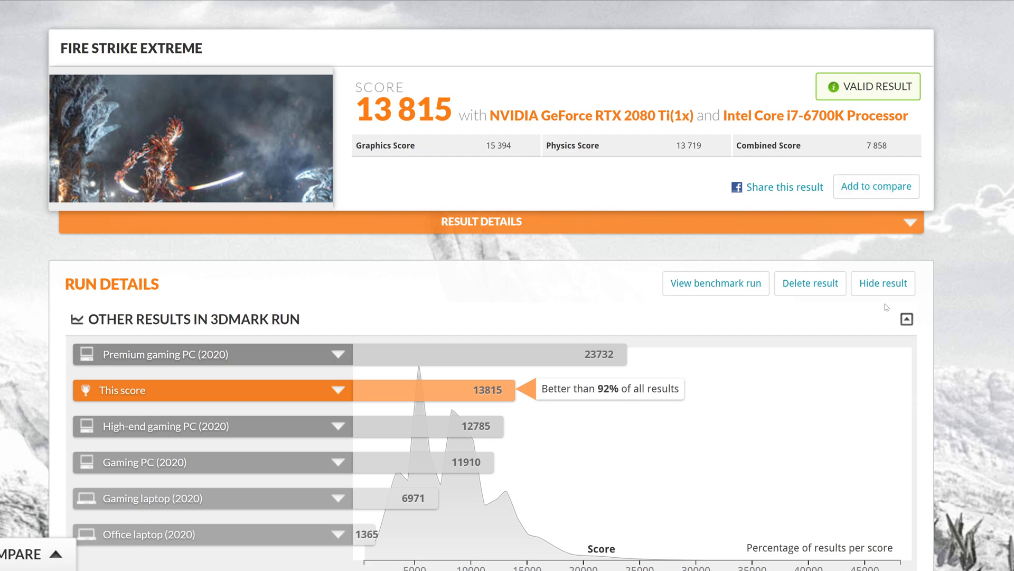
{"action": "mouse_move", "coordinate": [586, 372]}
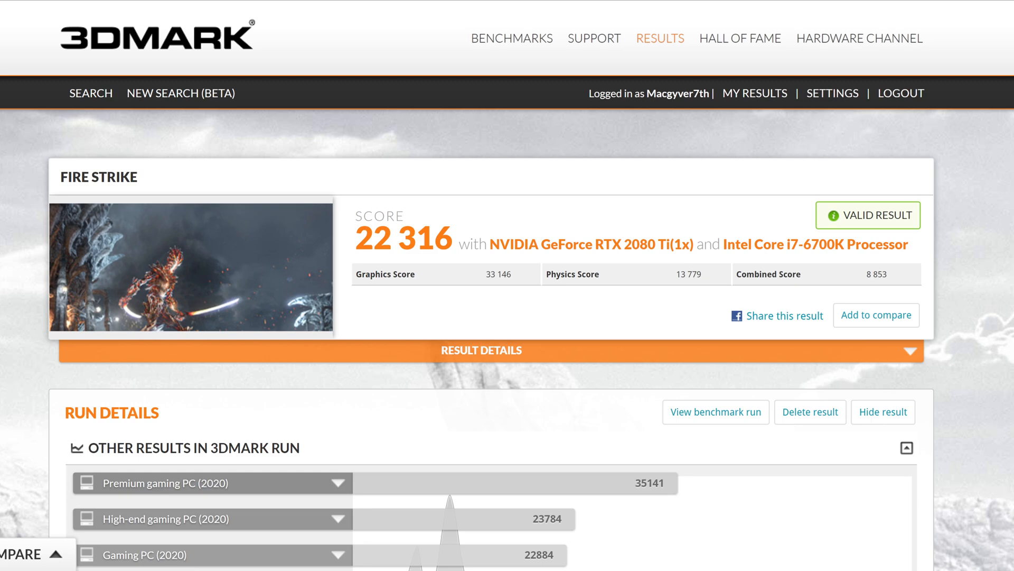
{"action": "mouse_move", "coordinate": [497, 9]}
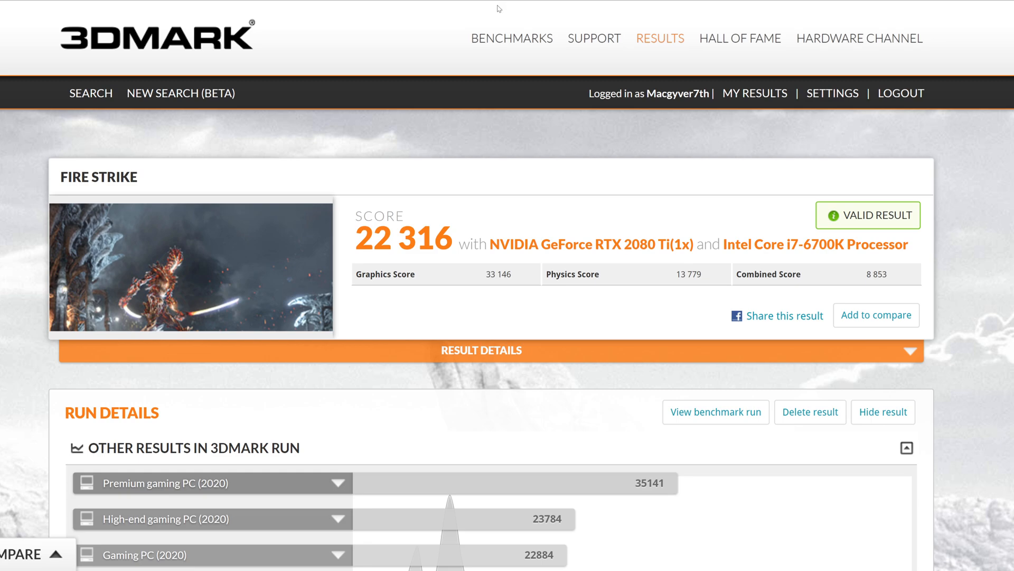